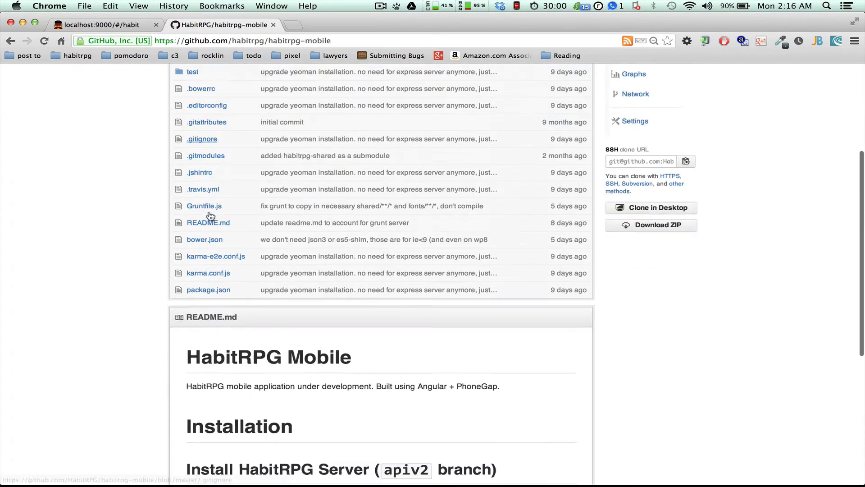
Step: Review the habitrpg-mobile GitHub repository page and bring the iTerm window forward
scroll("down", 3)
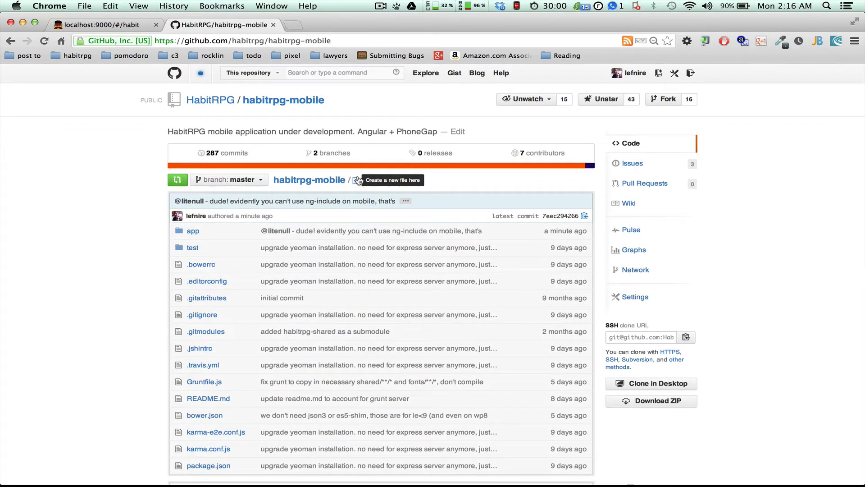
mouse_move(399, 164)
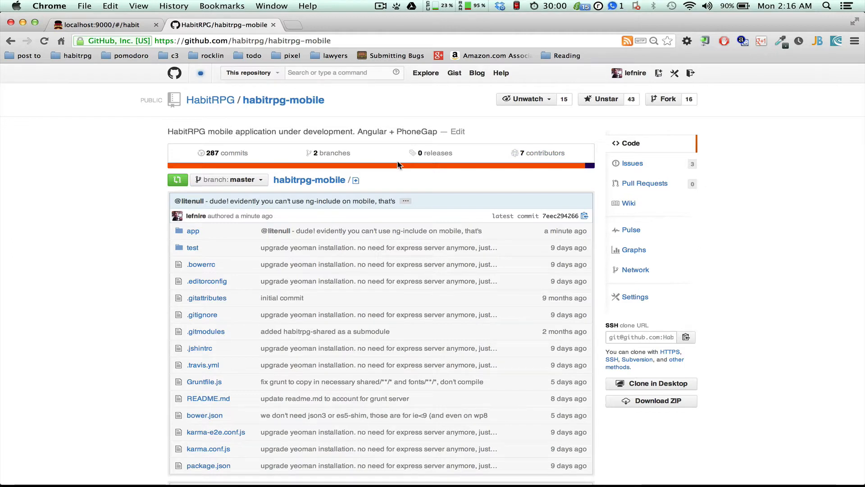
left_click(641, 337)
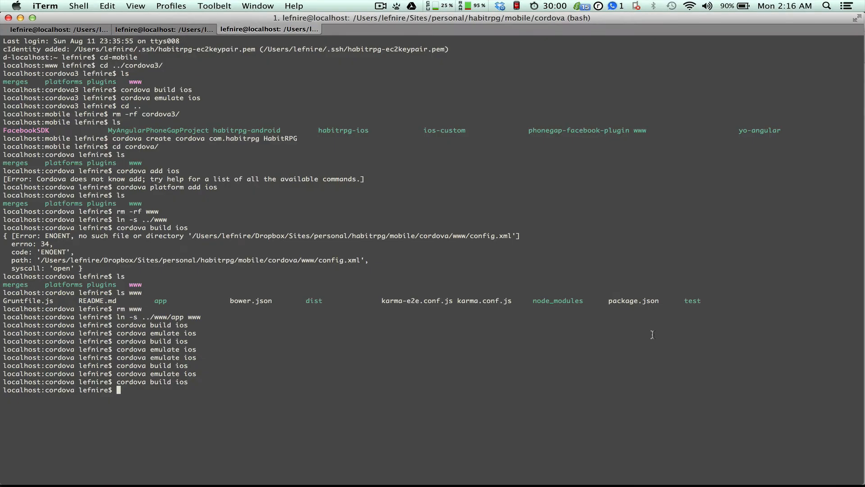
Step: Rerun 'cordova build ios' from history, then run 'cordova emulate ios'
type("cordova build ios")
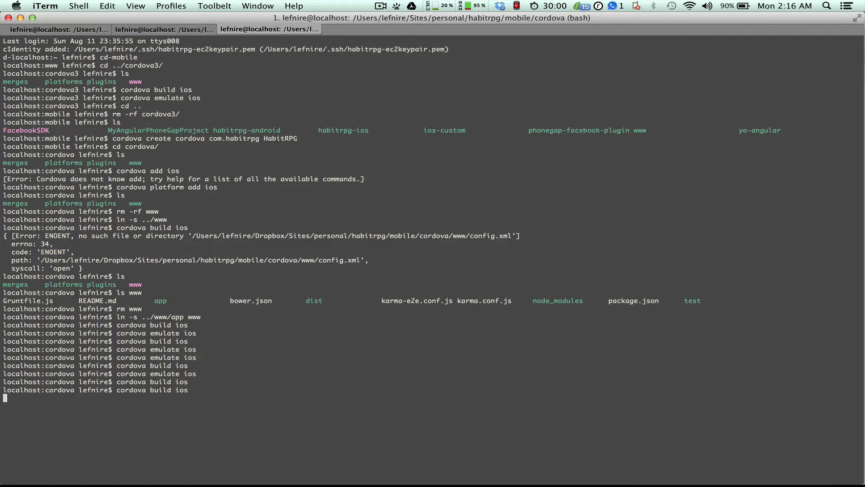
key("Return")
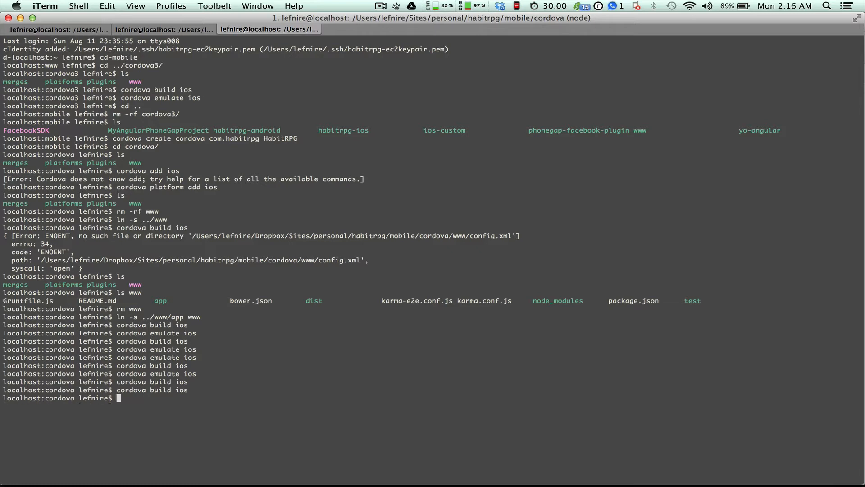
type("cordova emulate ios")
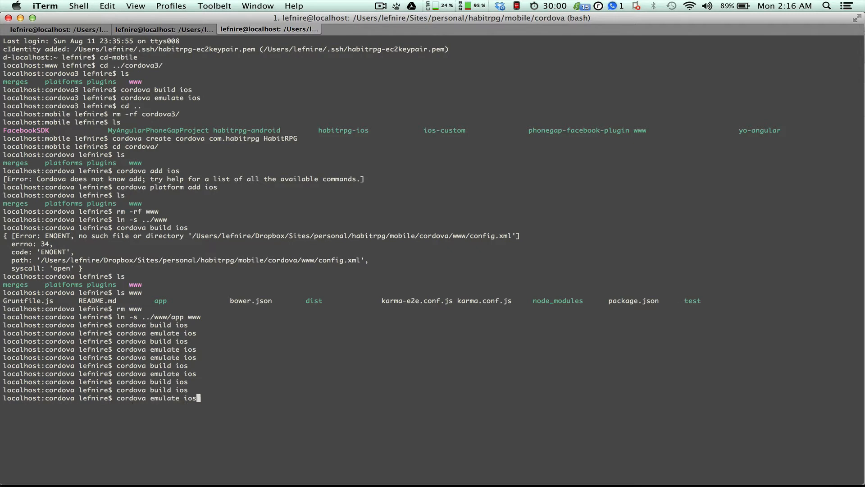
key("enter")
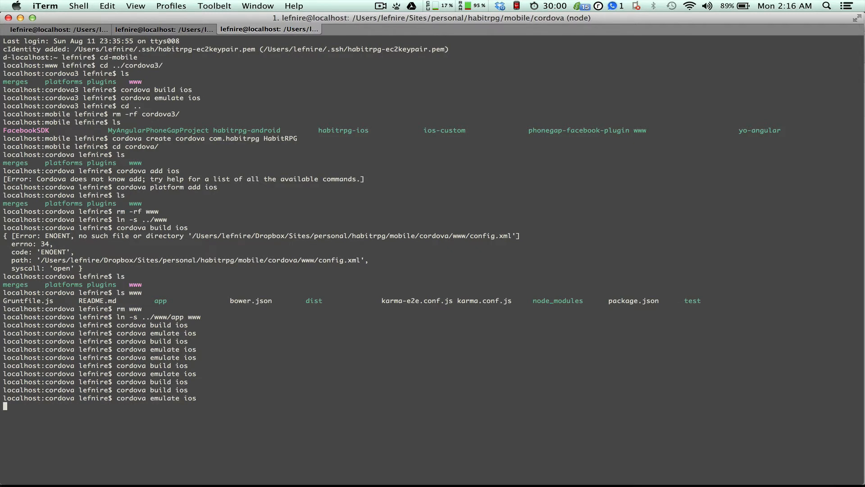
mouse_move(449, 358)
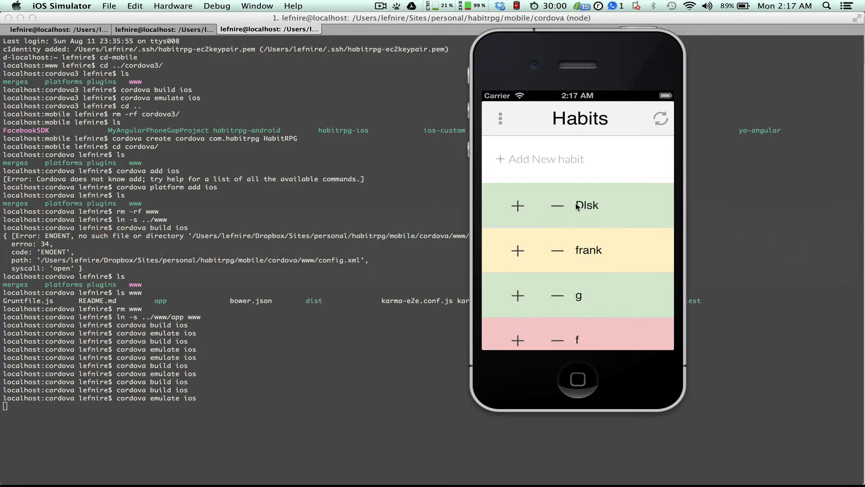
mouse_move(499, 127)
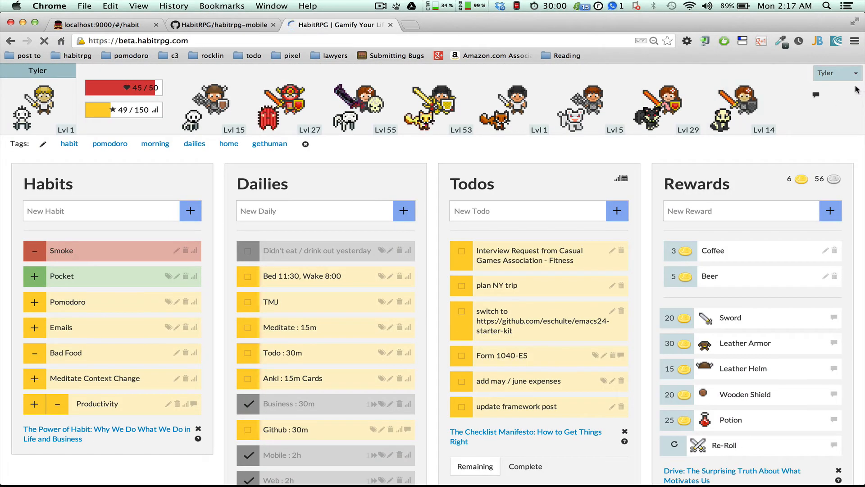
Step: Log out of the current HabitRPG web account and re-enter the app via Play
left_click(836, 73)
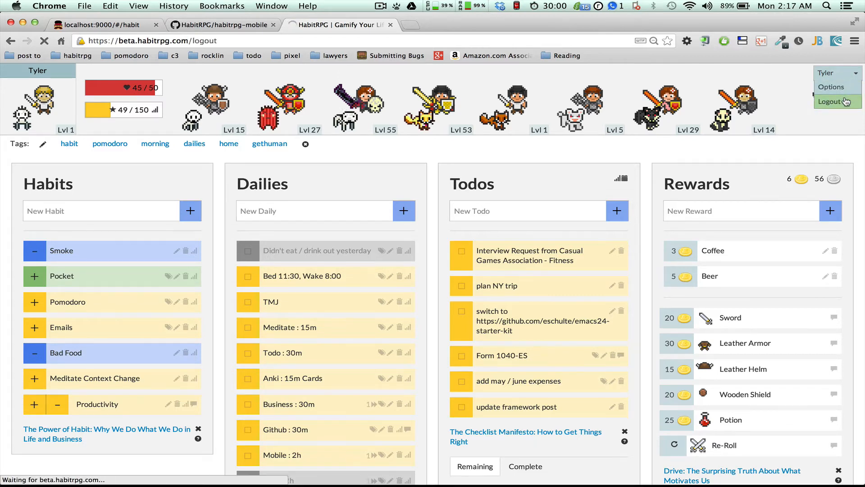
left_click(835, 102)
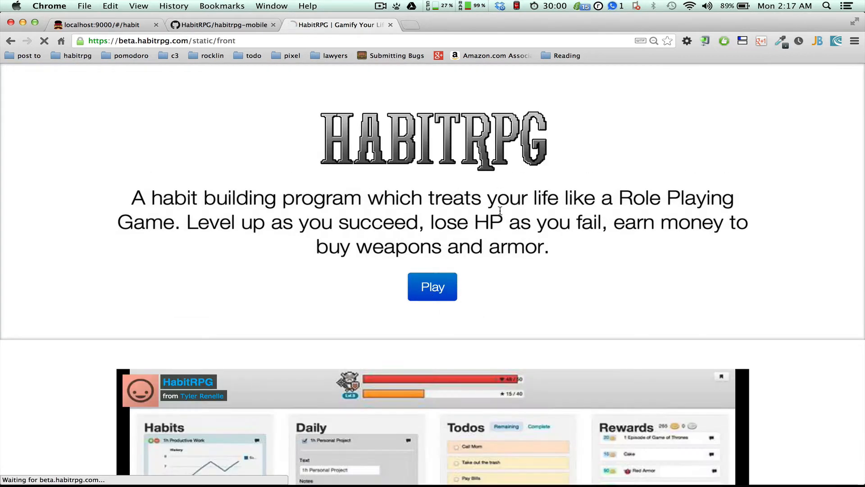
left_click(432, 287)
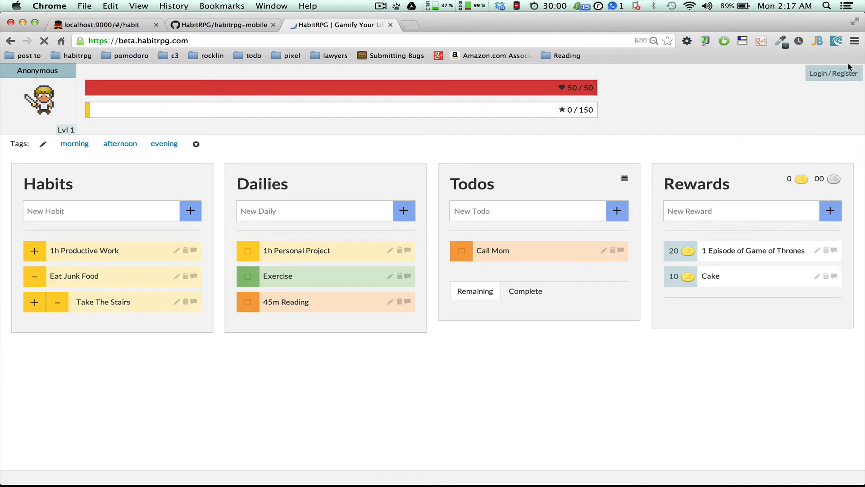
Step: Sign in to the main lefnire account through the Login / Register form
left_click(833, 73)
type("lefnire")
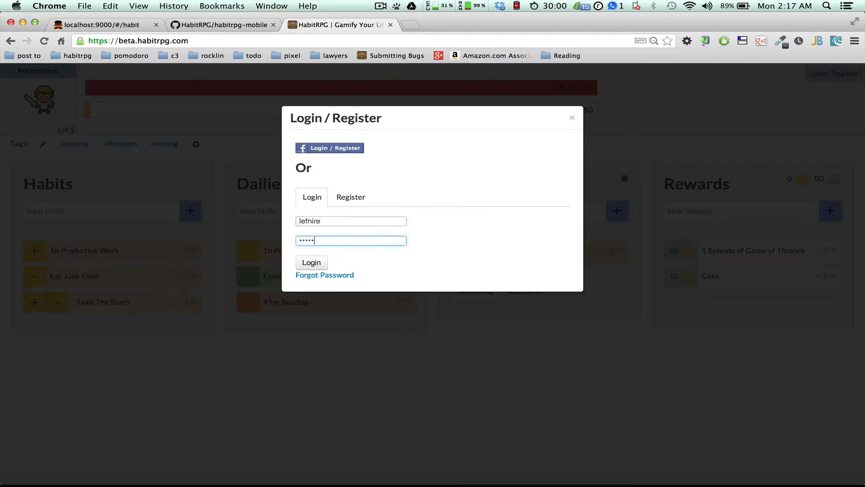
left_click(311, 262)
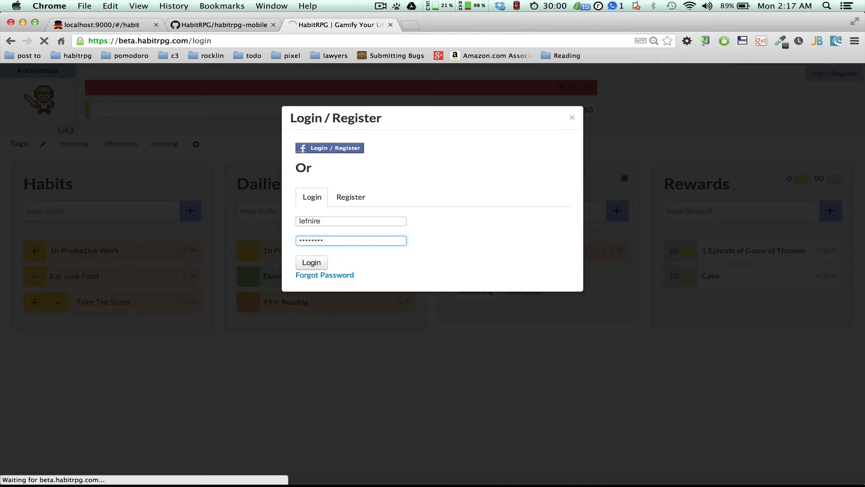
left_click(311, 262)
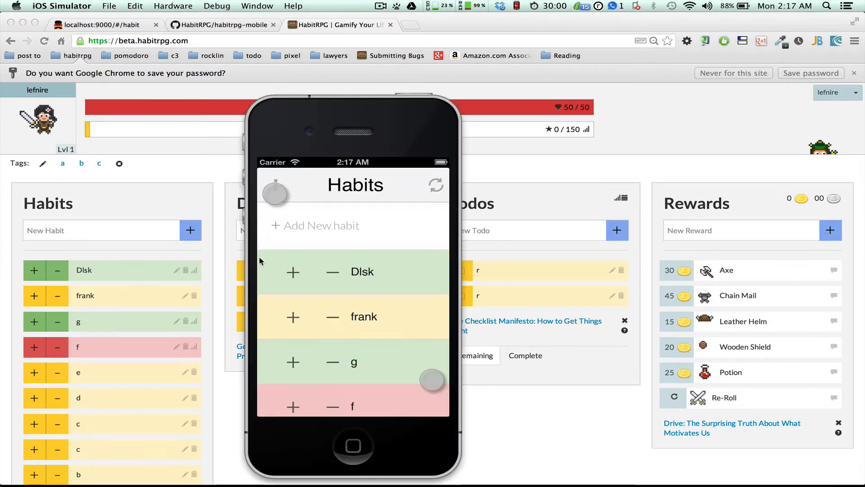
Step: Rename the Dlsk habit to Dlskasdfasdfasdf on the website
left_click(333, 272)
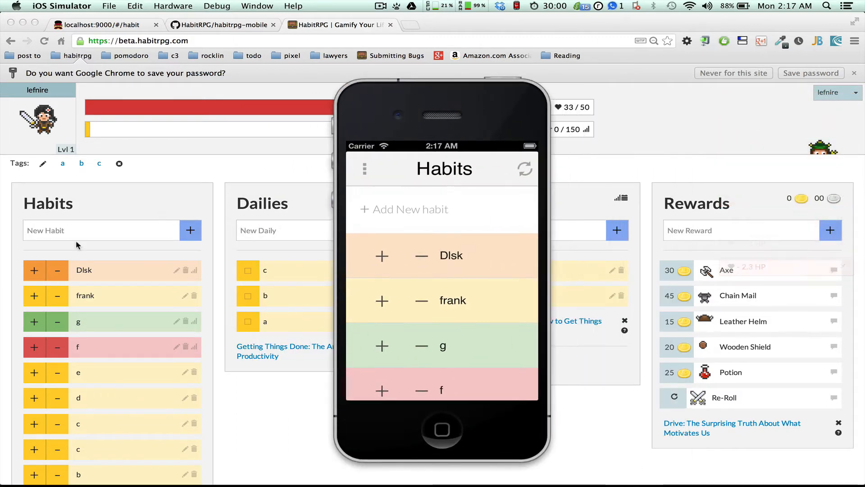
left_click(177, 270)
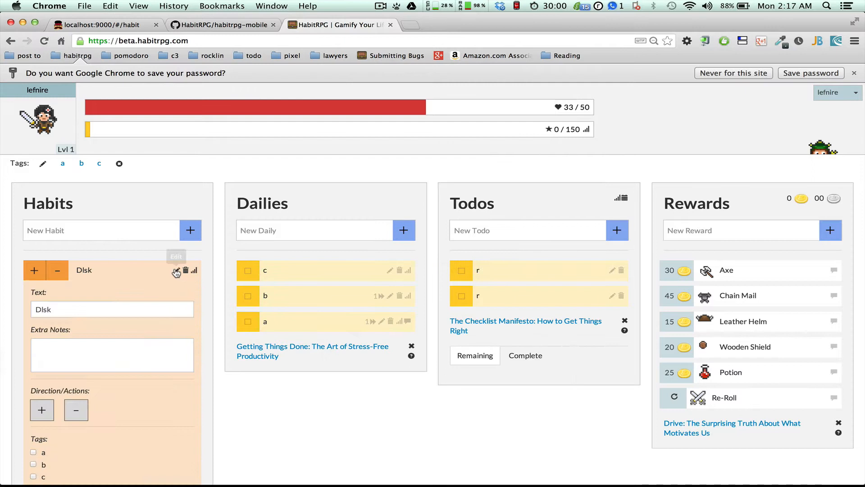
left_click(112, 310)
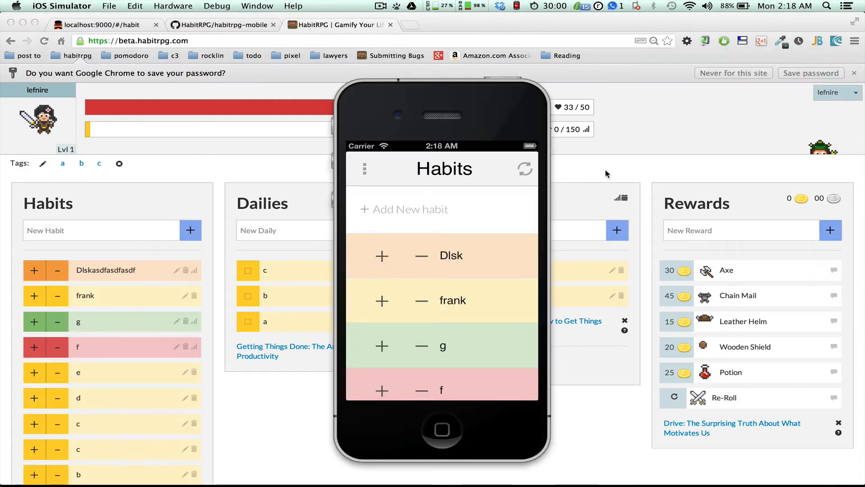
Step: View the renamed habit in the simulator, start an edit and cancel back to Habits
left_click(450, 255)
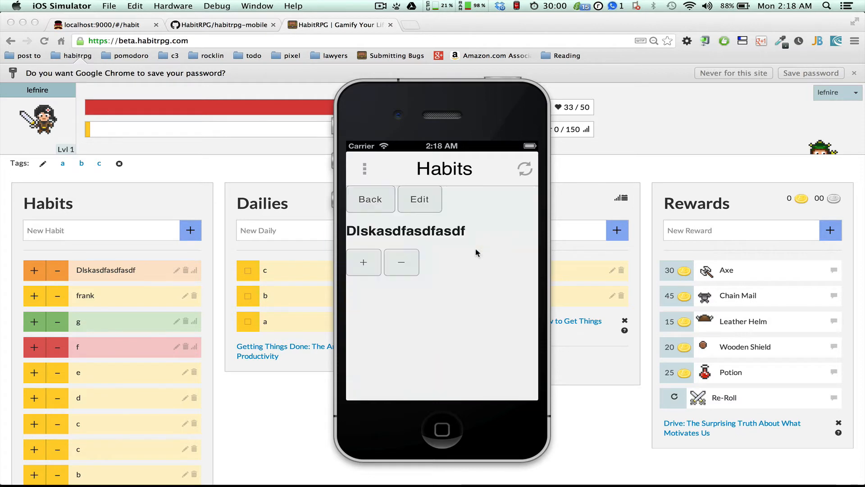
left_click(419, 199)
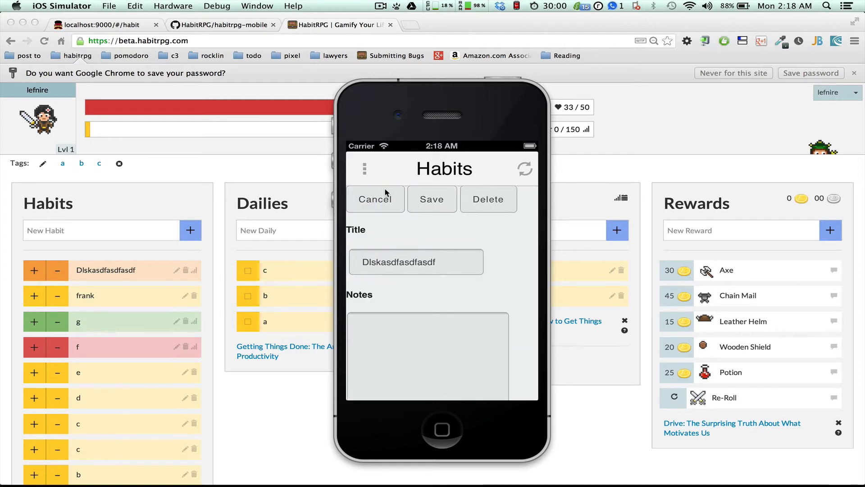
left_click(374, 199)
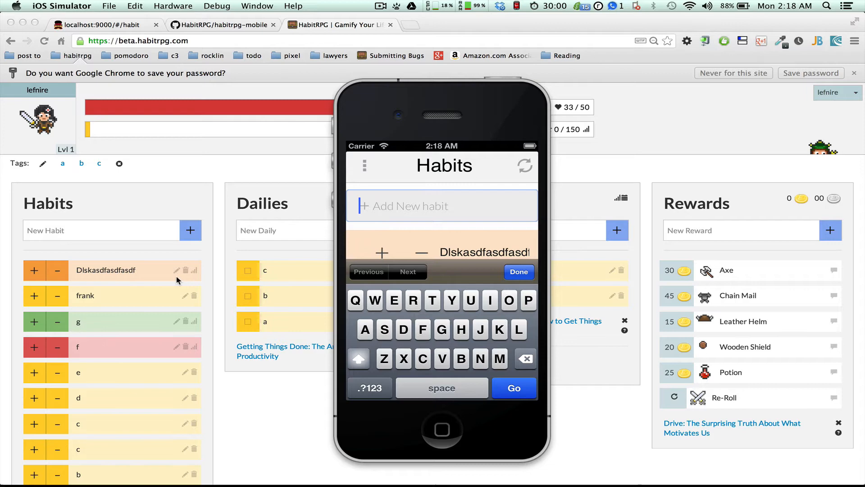
mouse_move(43, 302)
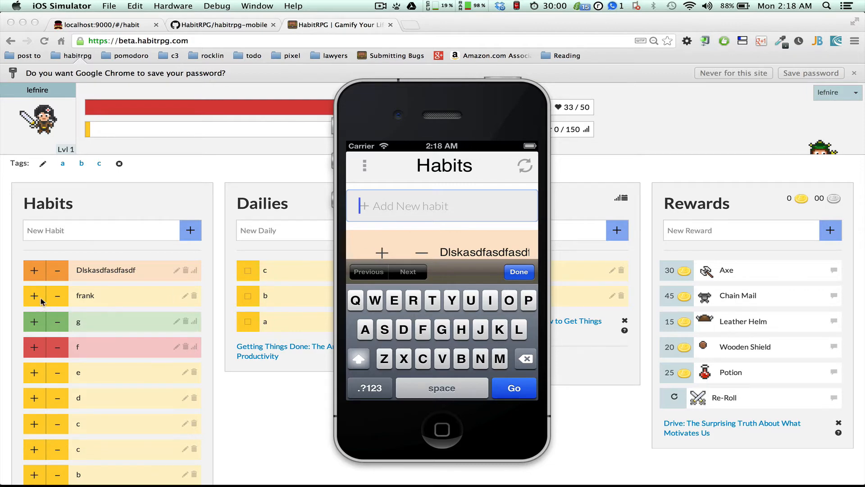
Step: Score frank up on the website, then down twice in the simulator, dropping health to 22/50
left_click(33, 297)
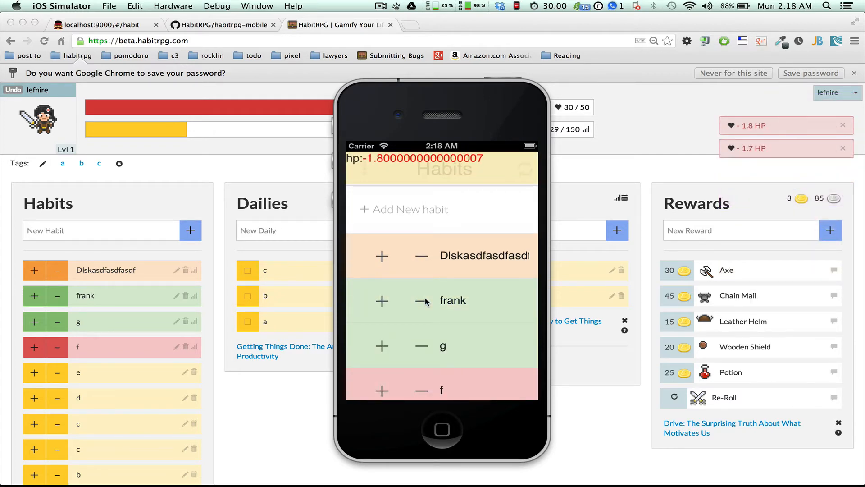
left_click(421, 300)
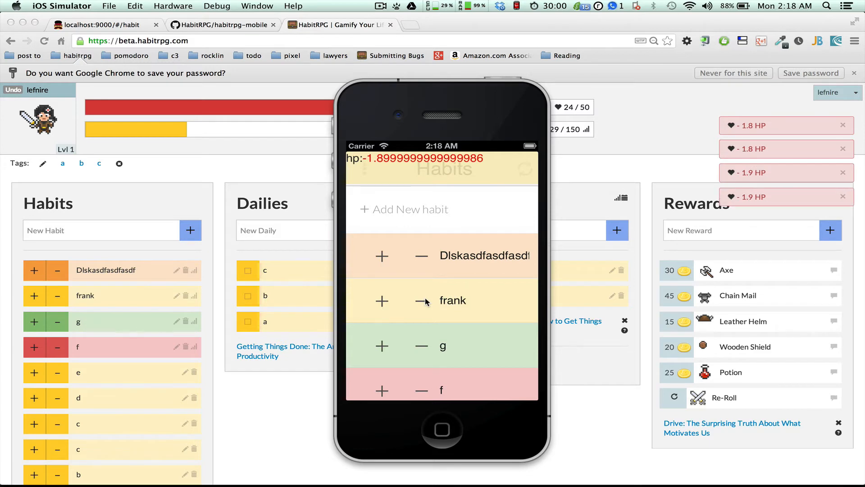
left_click(420, 300)
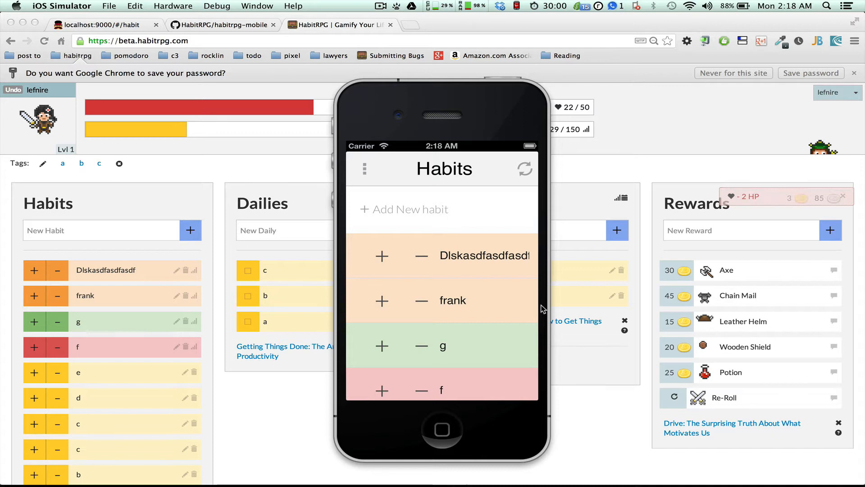
Step: Rename the frank habit to 'frankly' in the simulator and save it
left_click(452, 300)
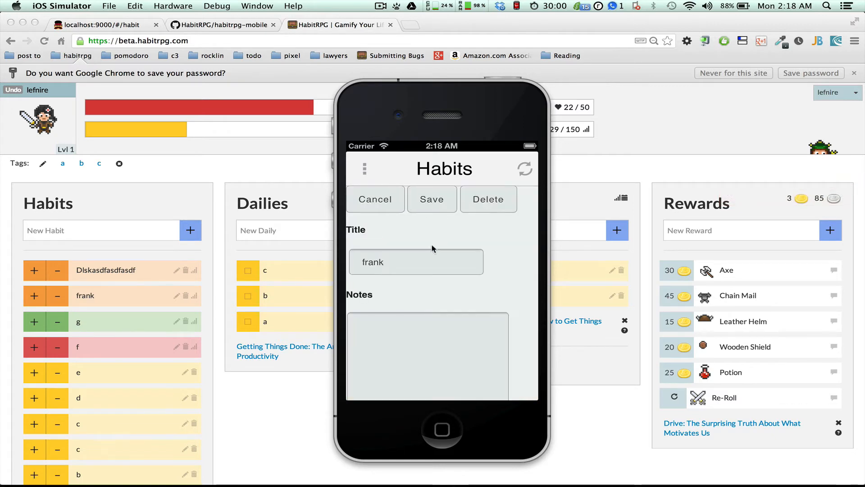
left_click(416, 262)
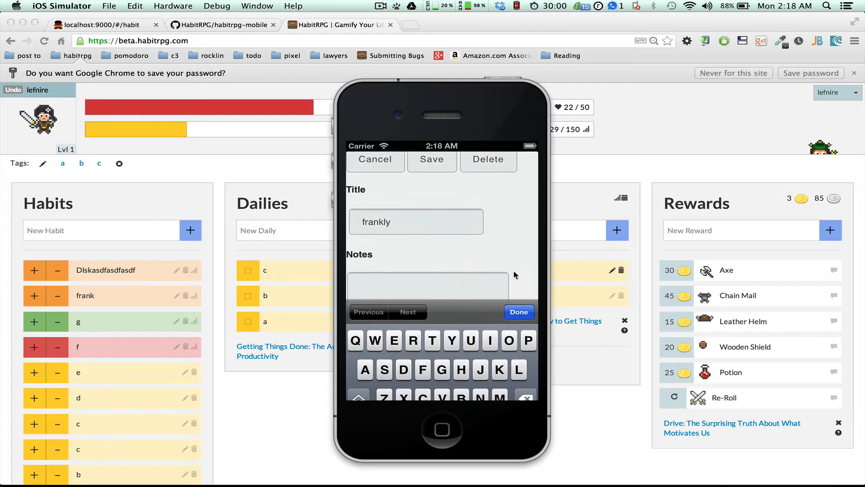
left_click(432, 158)
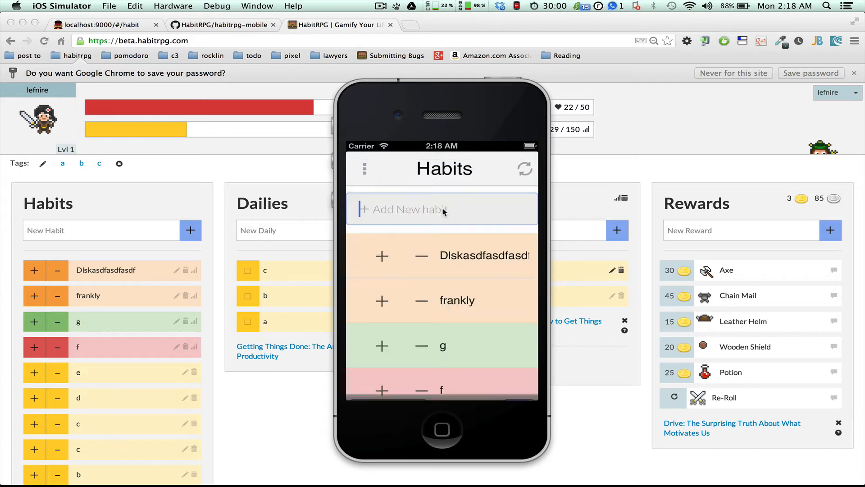
left_click(441, 208)
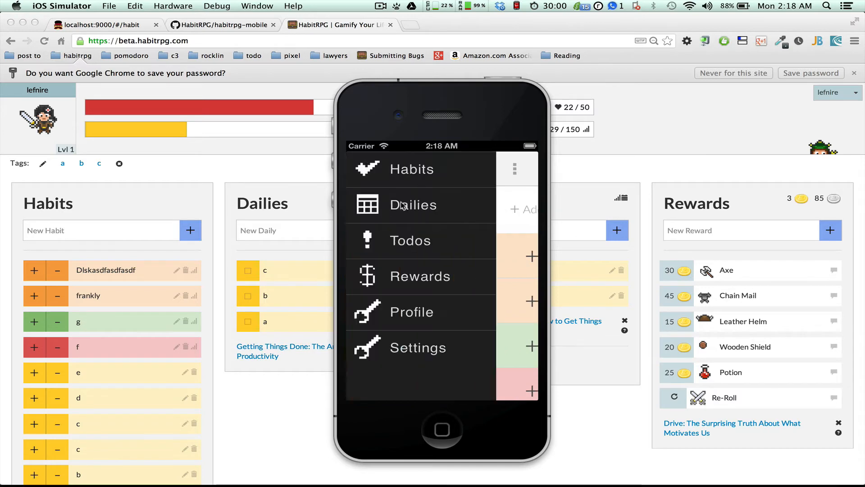
Step: Check off a daily and one of the r todos in the simulator app
left_click(411, 169)
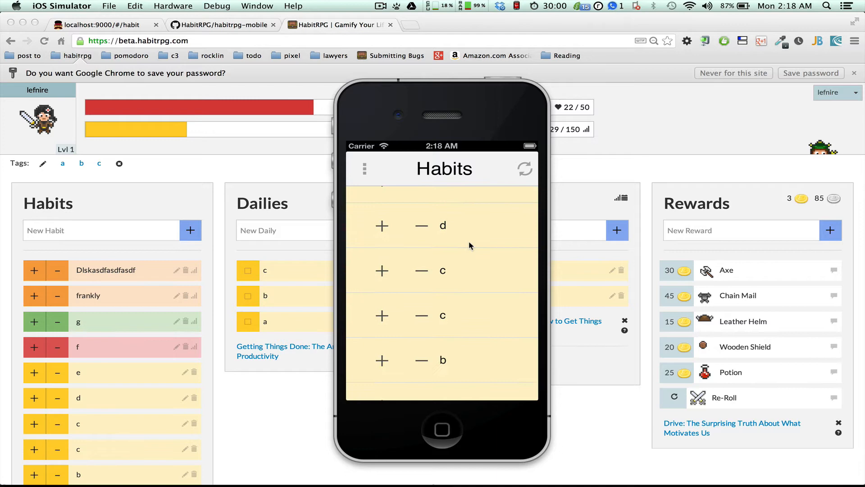
left_click(364, 169)
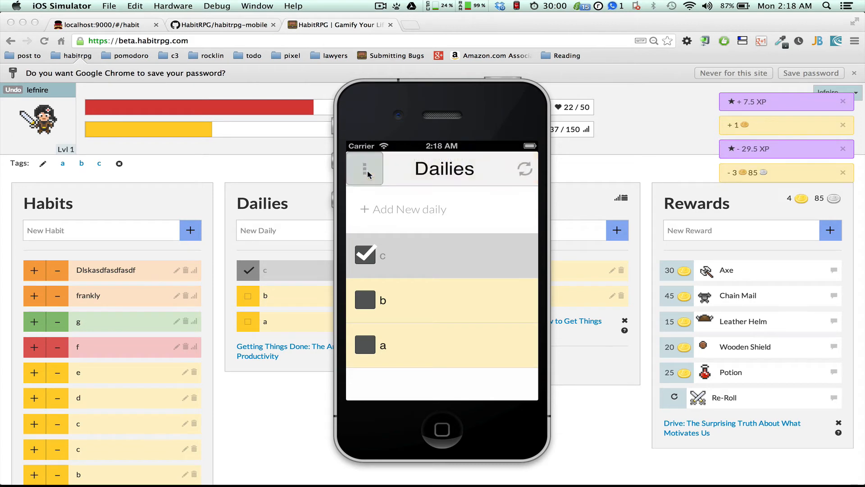
left_click(364, 168)
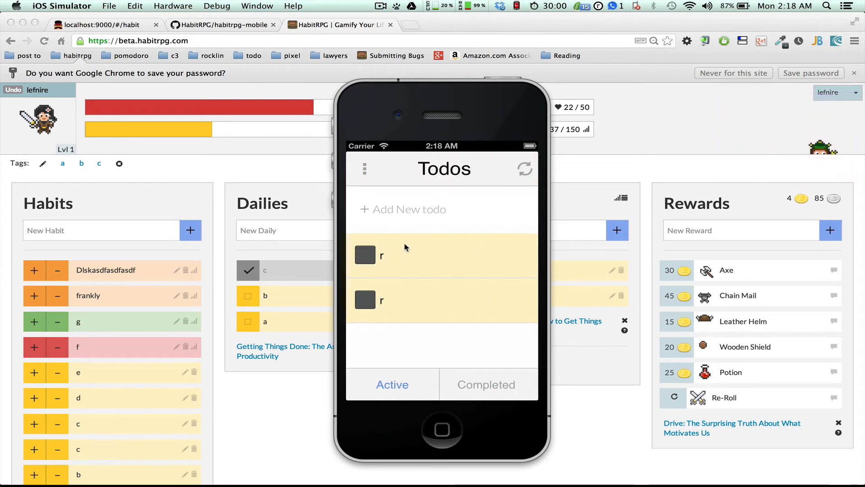
left_click(365, 254)
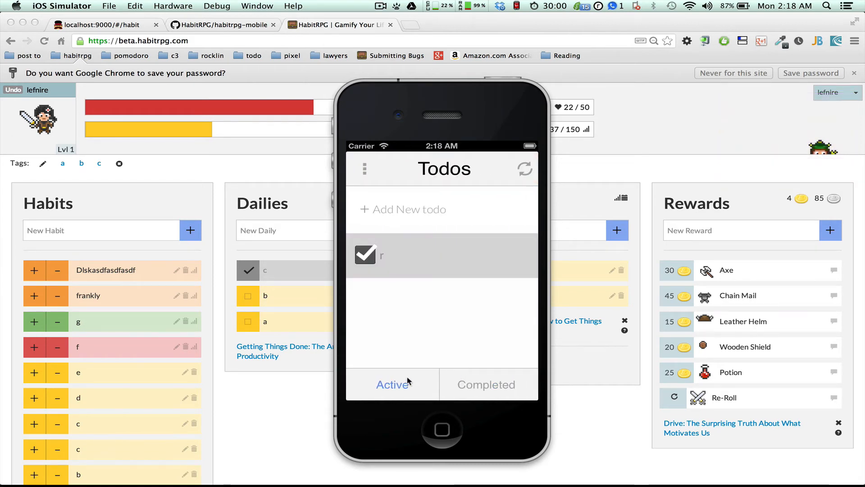
Step: View the character Profile from the side menu, then go to the Settings screen
left_click(363, 169)
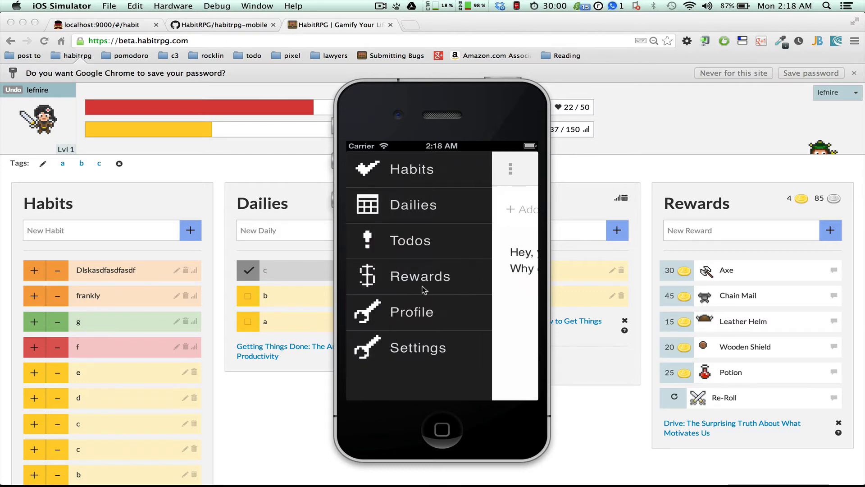
left_click(411, 312)
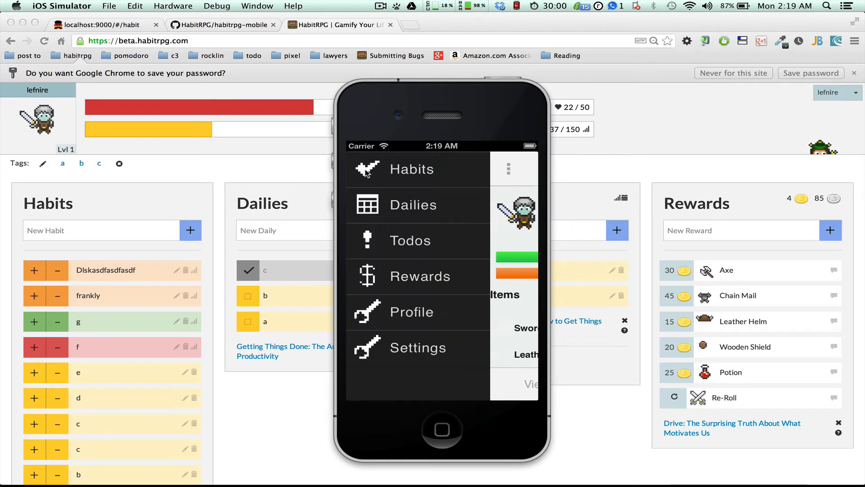
left_click(417, 347)
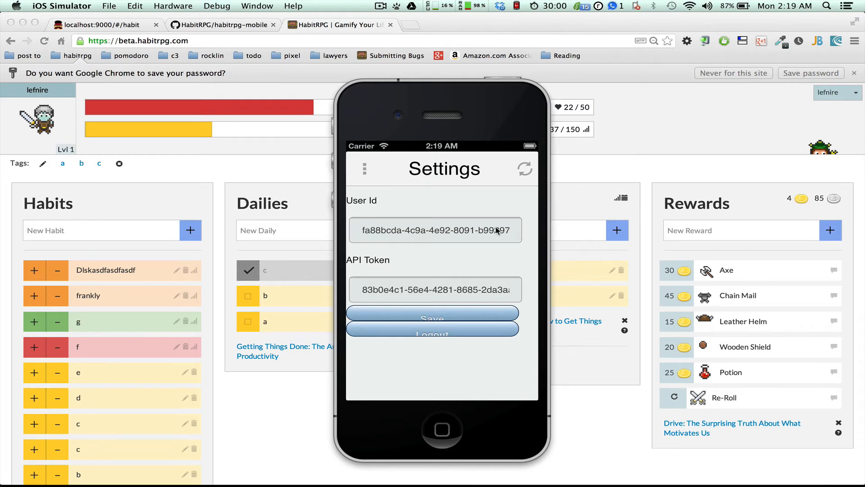
Step: Inspect the User Id field unchanged, then bring up the lefnire account menu in Chrome
left_click(434, 230)
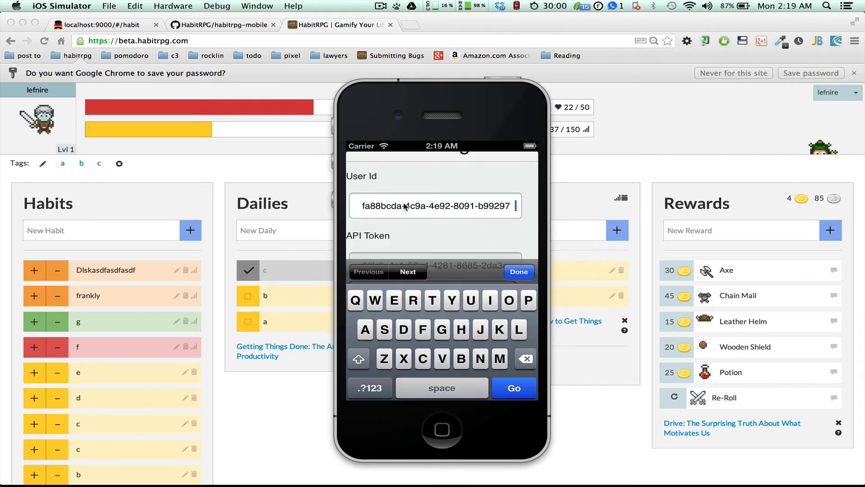
left_click(517, 271)
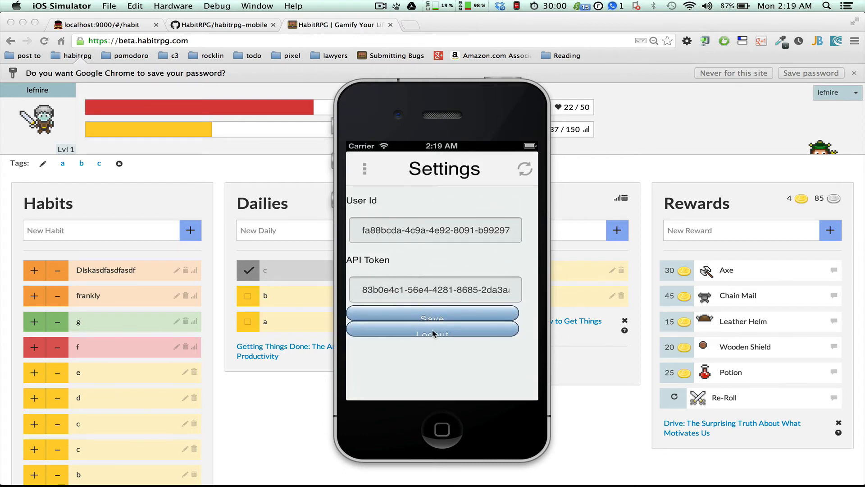
left_click(431, 328)
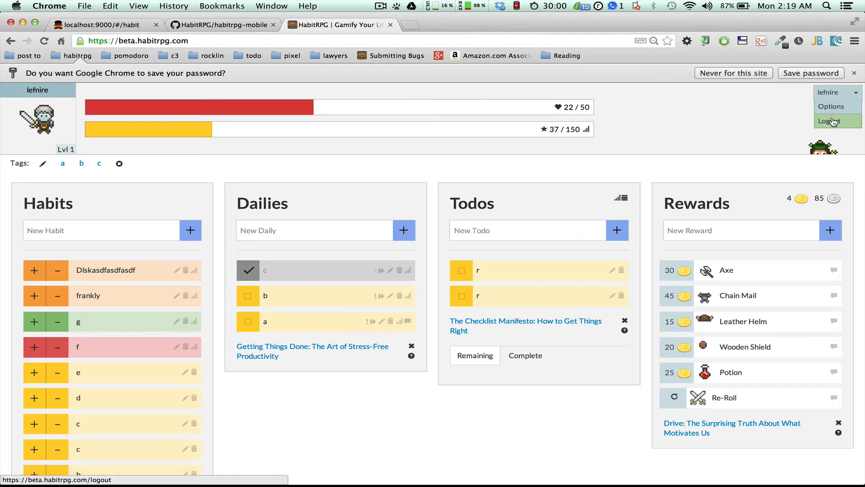
Step: Log out of the web account and sign back in through Facebook Login as Tyler
left_click(830, 120)
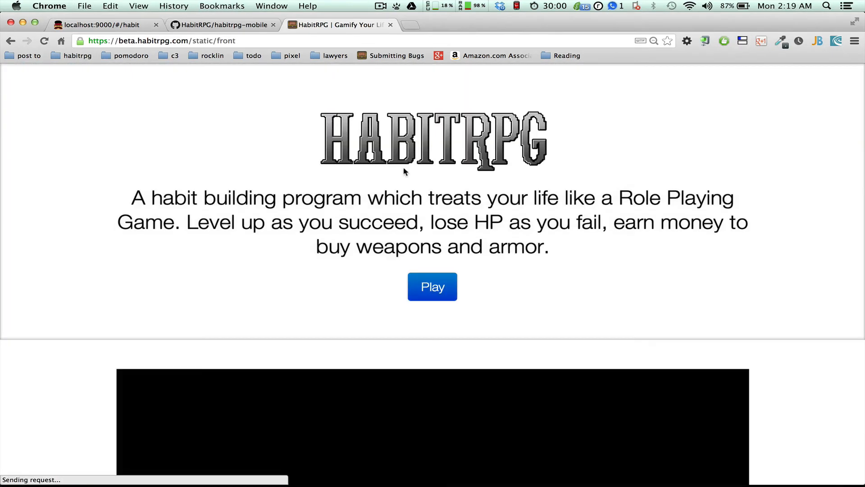
left_click(431, 286)
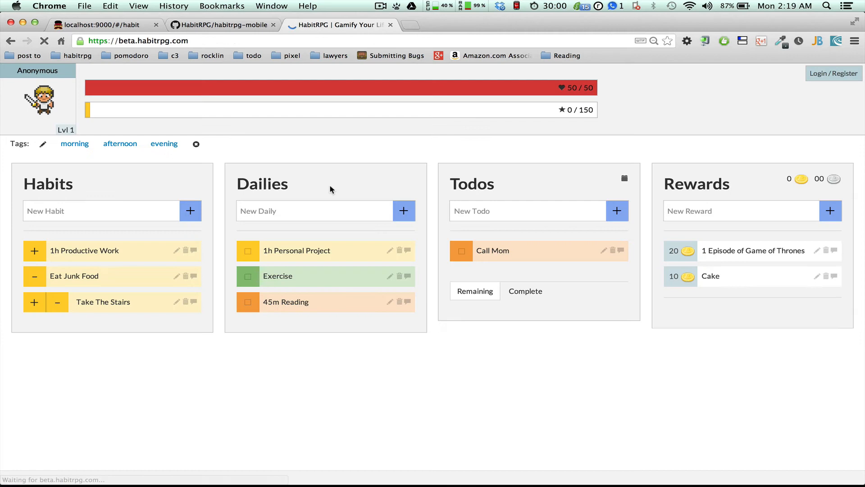
left_click(834, 73)
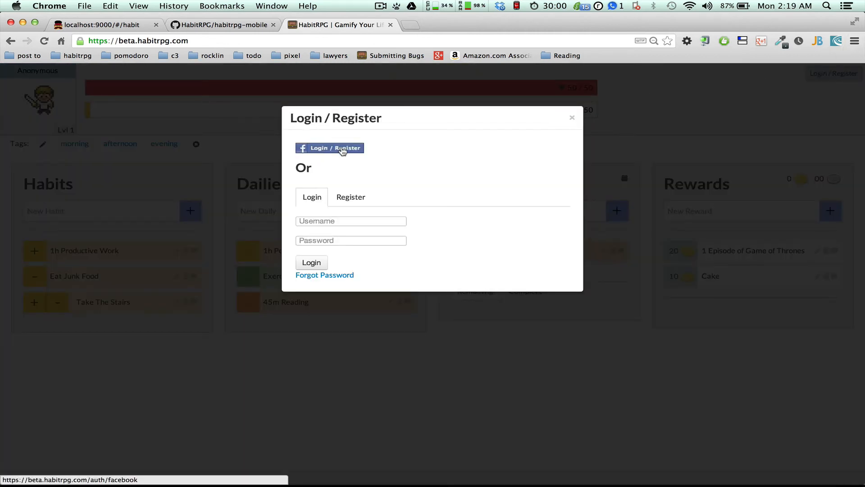
left_click(329, 148)
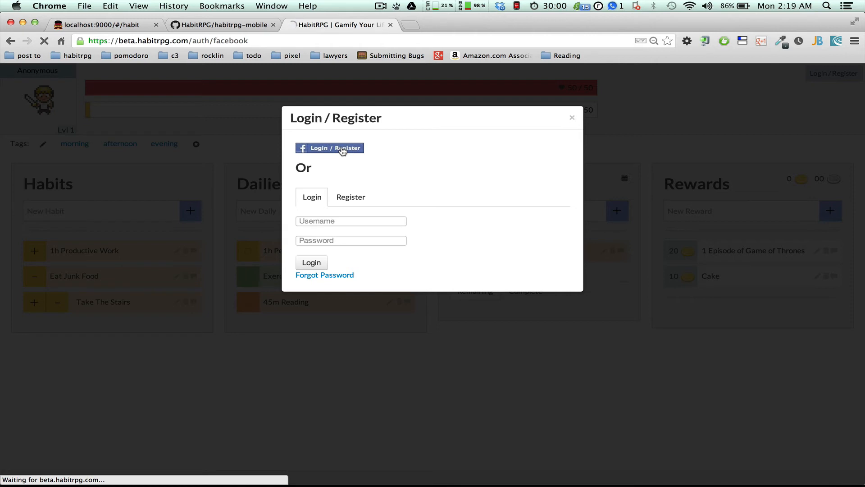
left_click(330, 148)
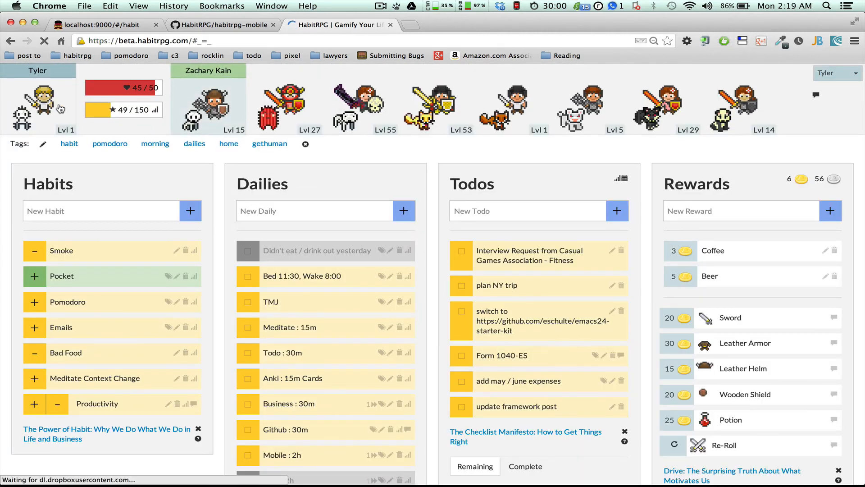
mouse_move(62, 119)
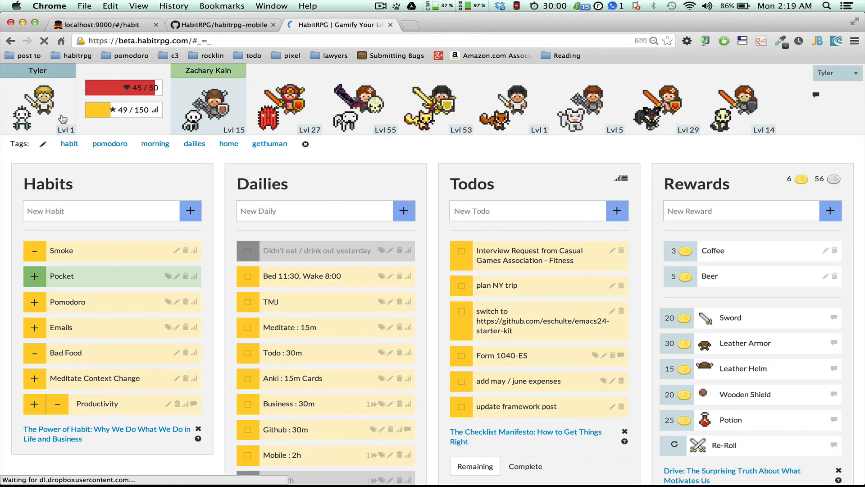
mouse_move(62, 116)
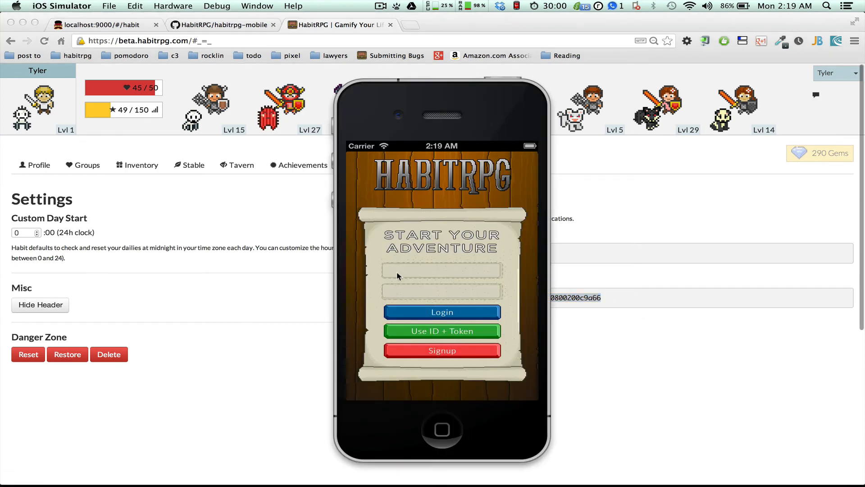
Step: Switch the simulator app's sign-in to the Use ID + Token method
left_click(442, 270)
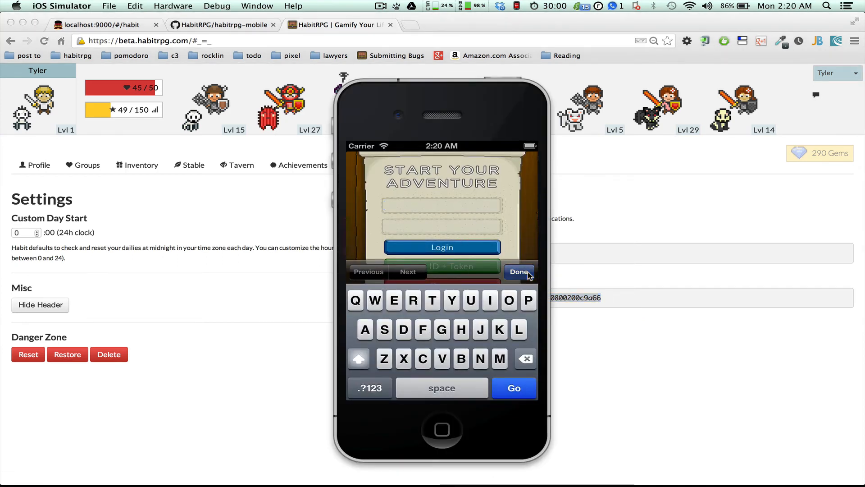
left_click(519, 271)
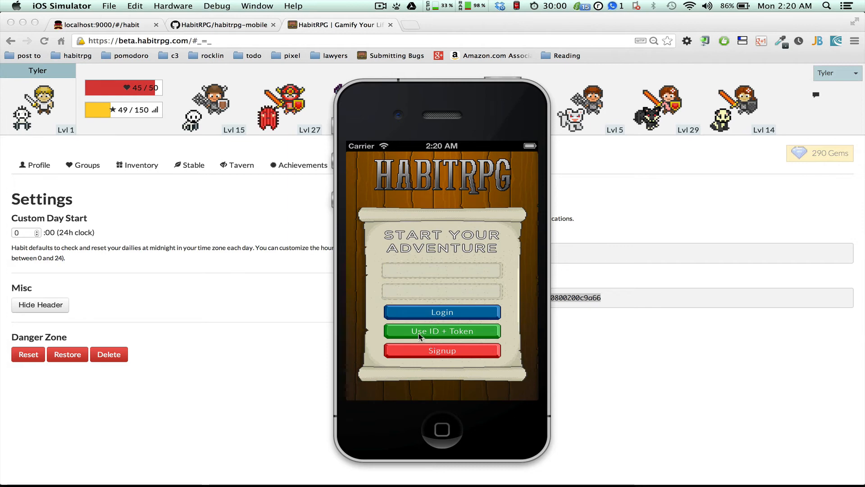
mouse_move(470, 342)
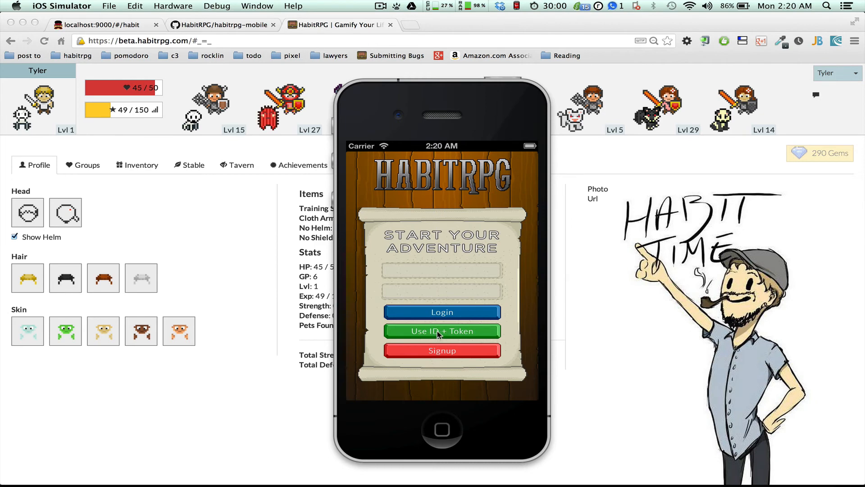
left_click(442, 331)
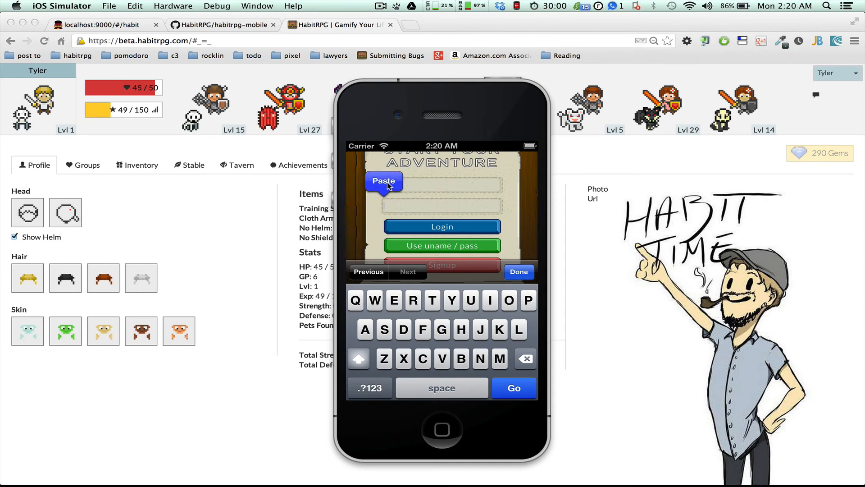
Step: Paste the user ID and API token, log in and confirm, showing Tyler's Habits list
left_click(384, 181)
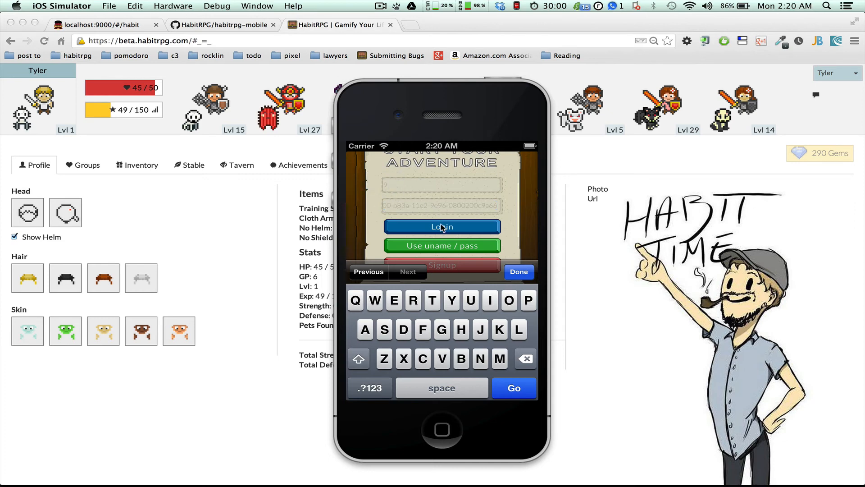
left_click(442, 226)
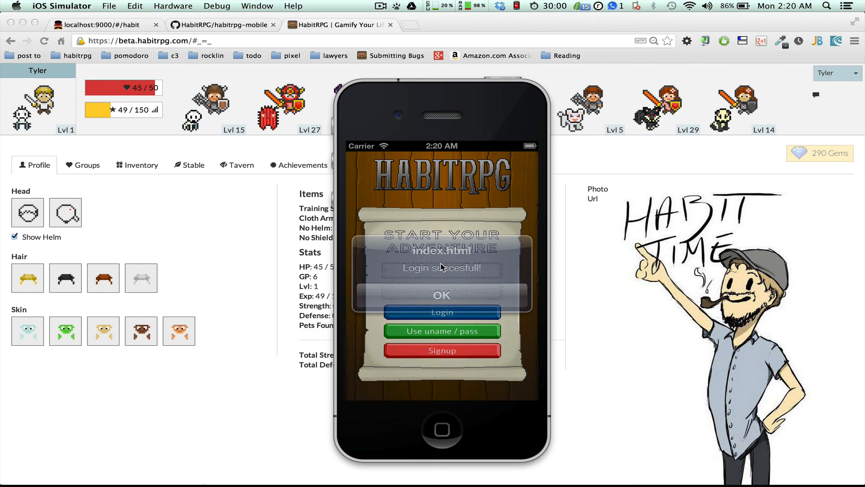
left_click(442, 294)
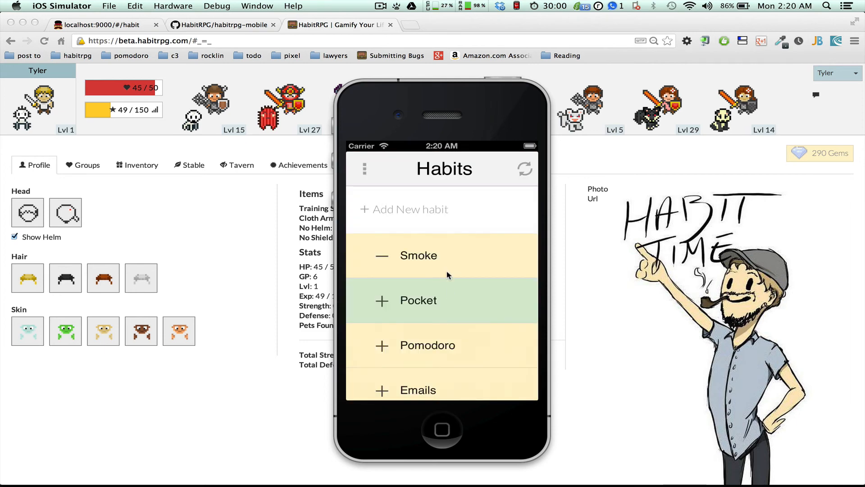
Step: View the Dailies list, then reach Settings showing the main account's User Id and API Token
scroll("down", 3)
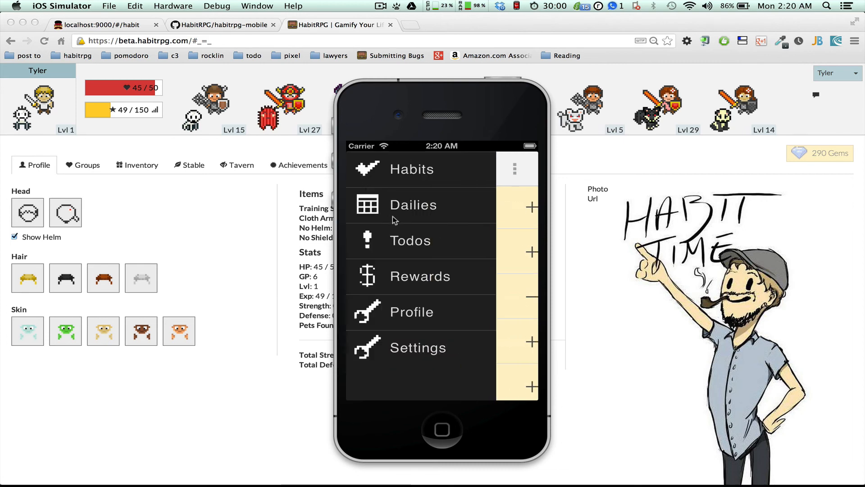
left_click(413, 204)
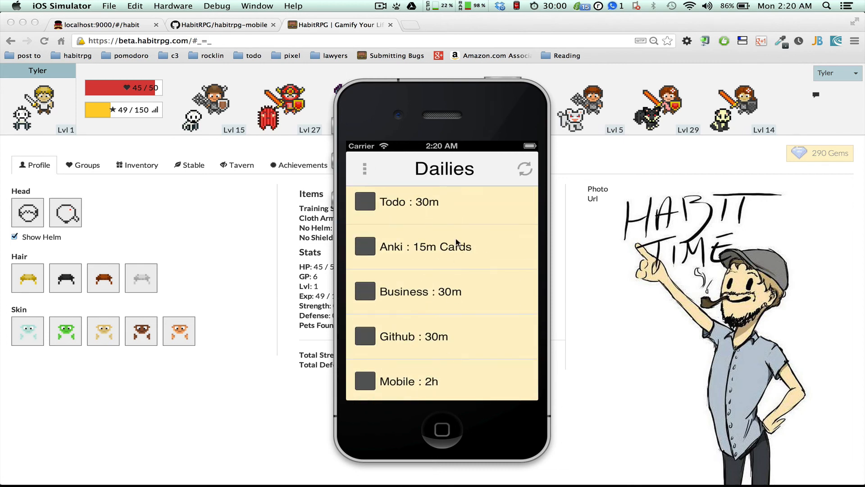
left_click(364, 169)
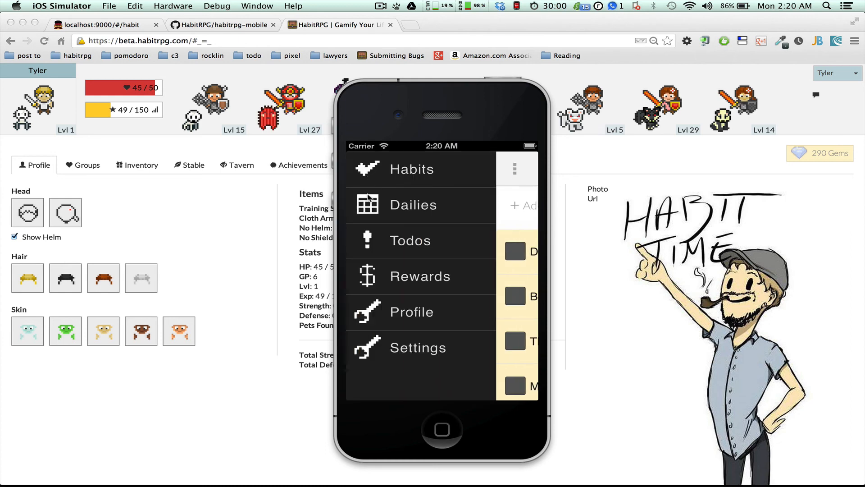
left_click(417, 347)
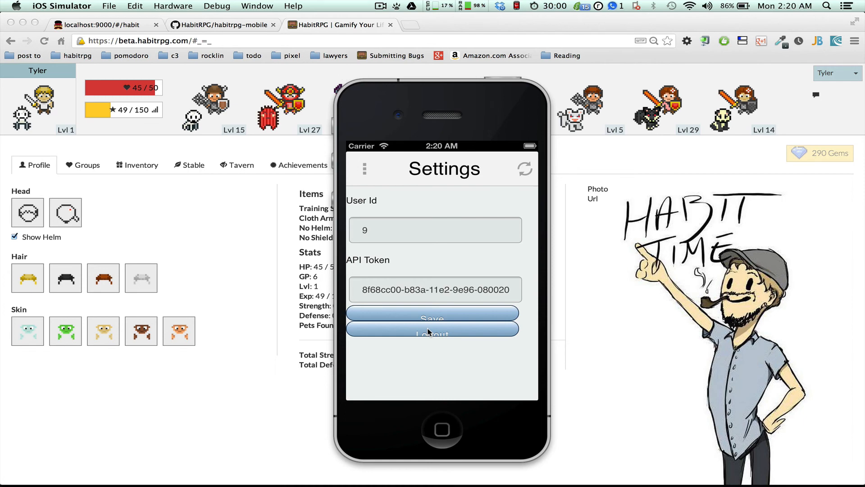
Step: Log out to the HabitRPG login screen and toggle sign-in back to username and password
left_click(431, 332)
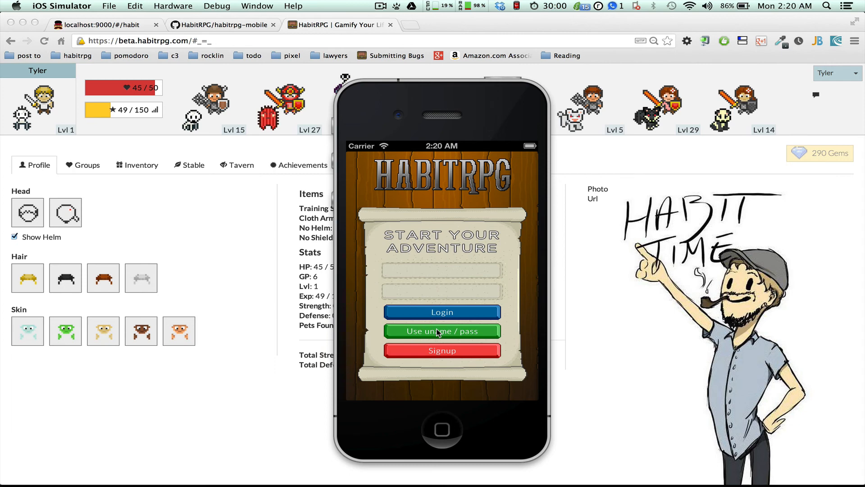
left_click(442, 269)
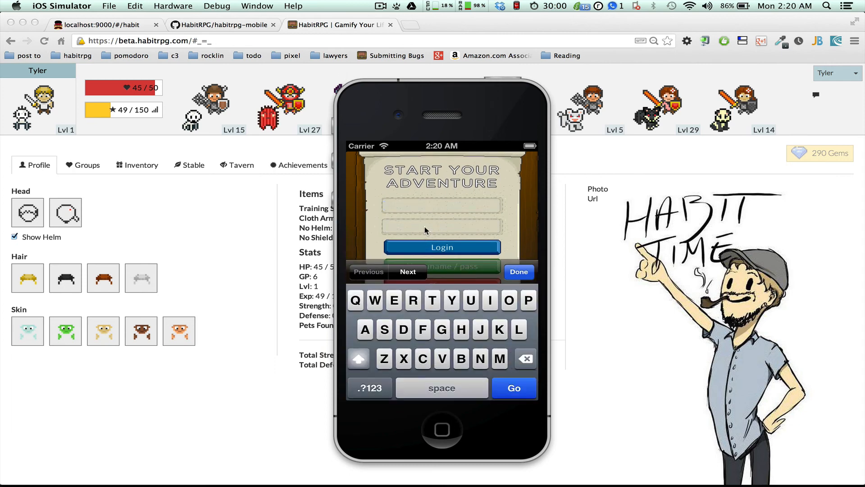
left_click(441, 205)
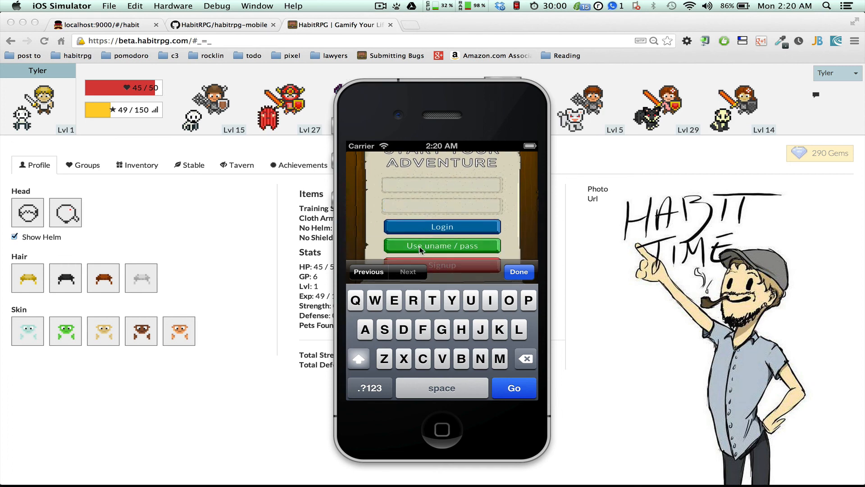
left_click(518, 271)
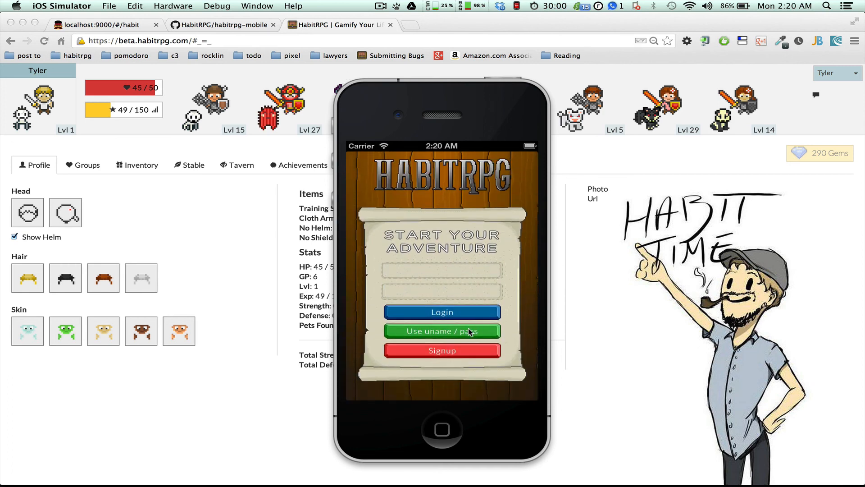
left_click(442, 269)
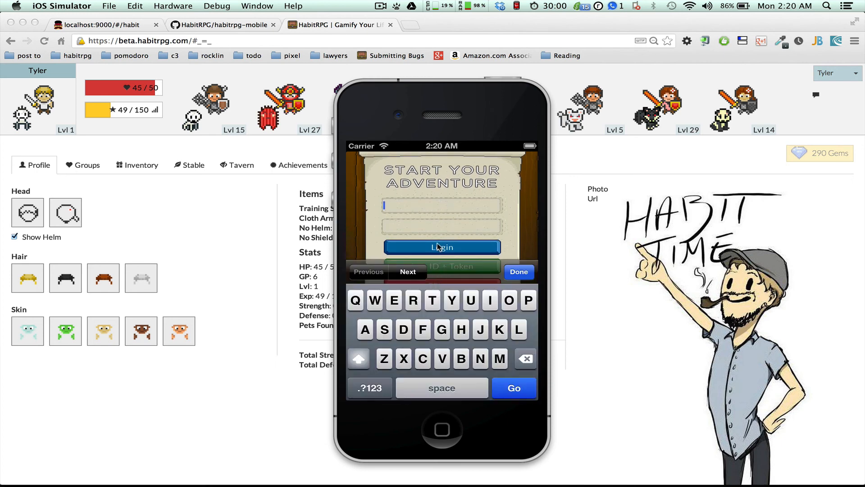
left_click(517, 271)
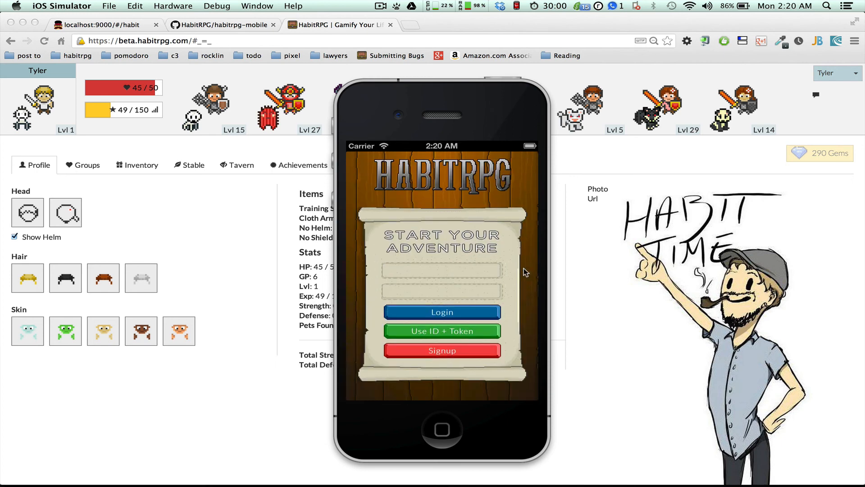